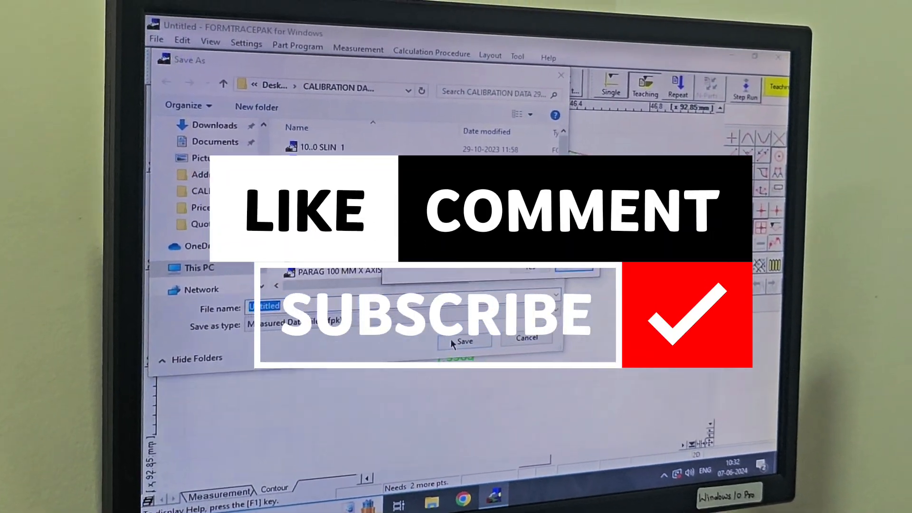
- Save the measured data as Untitled.FPK, replacing the existing file
left_click(463, 342)
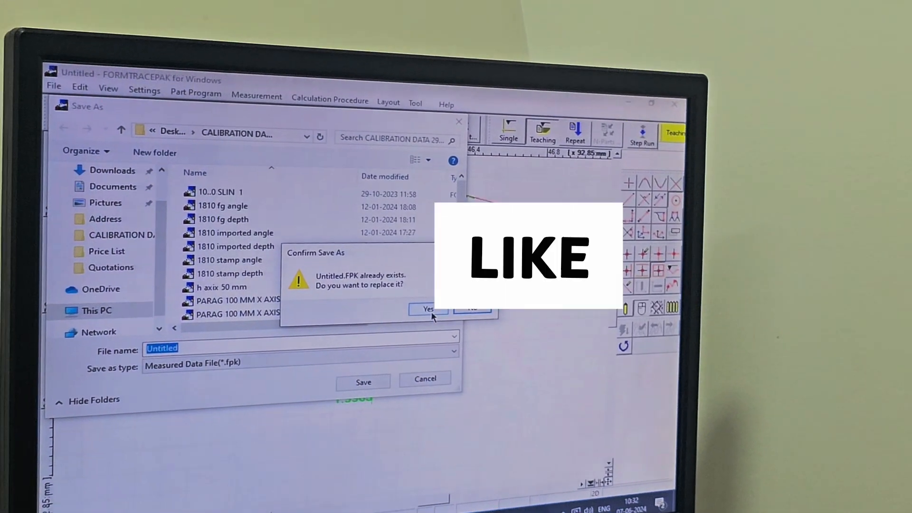
left_click(428, 308)
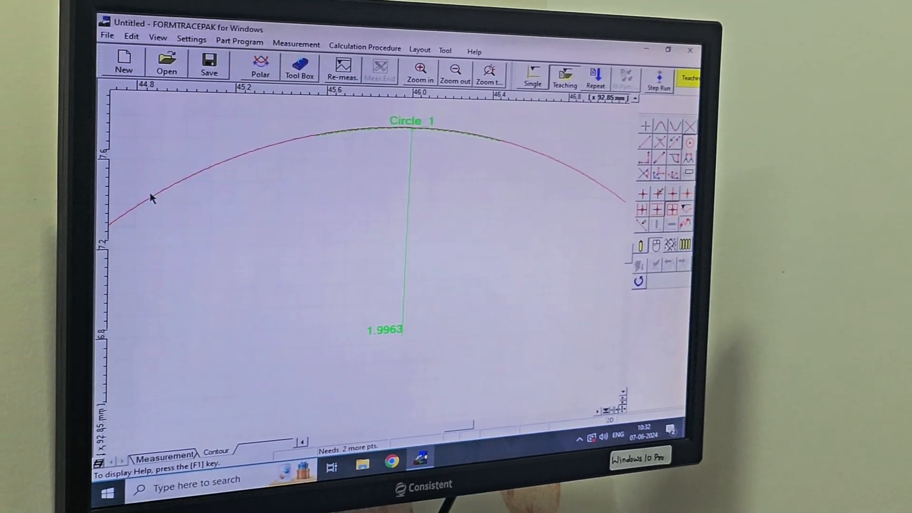
- Fit Circle 2 on the arc's left portion, reading radius 2.1573
left_click(151, 197)
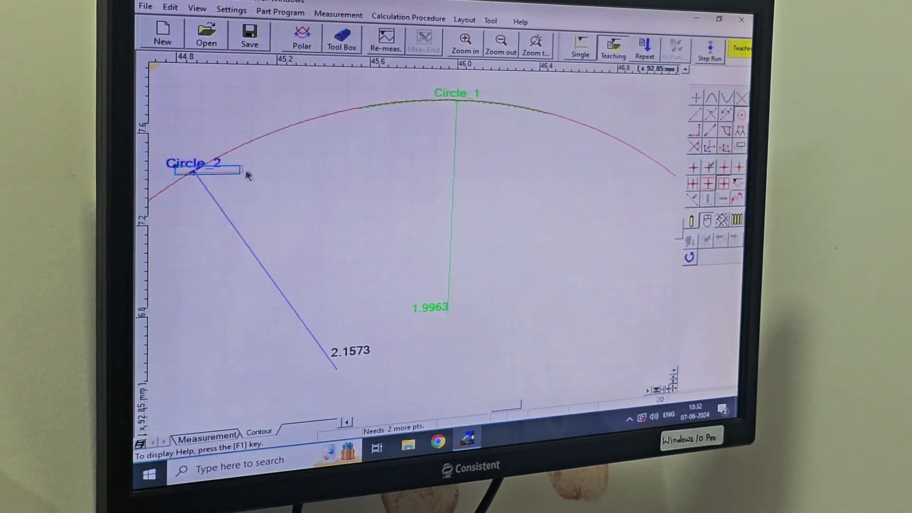